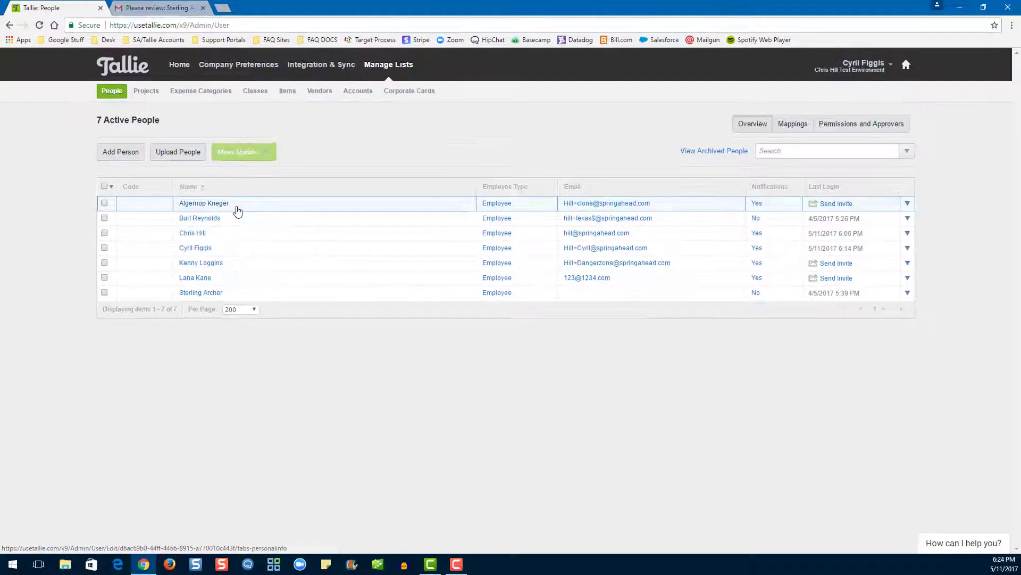
Step: View Algernop Krieger's permissions: Employee type, expense tracking on, no approver or admin rights
{"action": "left_click", "coordinate": [204, 202]}
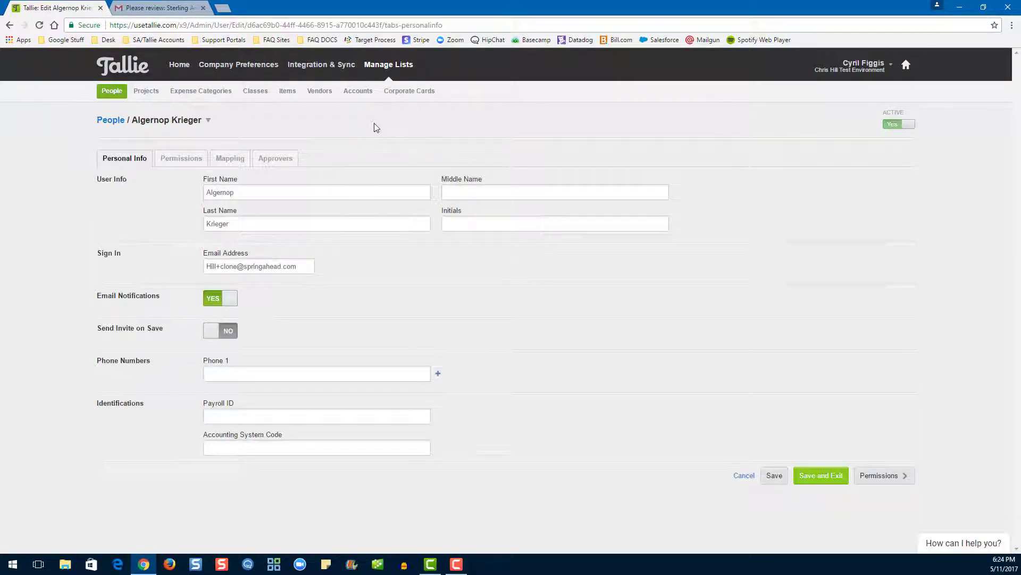
{"action": "left_click", "coordinate": [181, 157]}
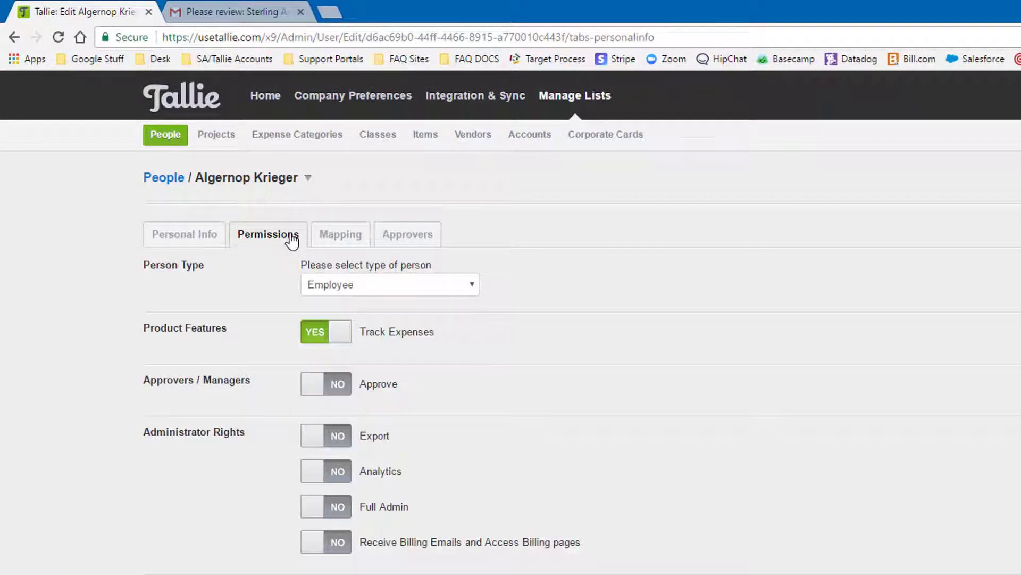
{"action": "scroll", "scroll_direction": "down", "scroll_amount": 3}
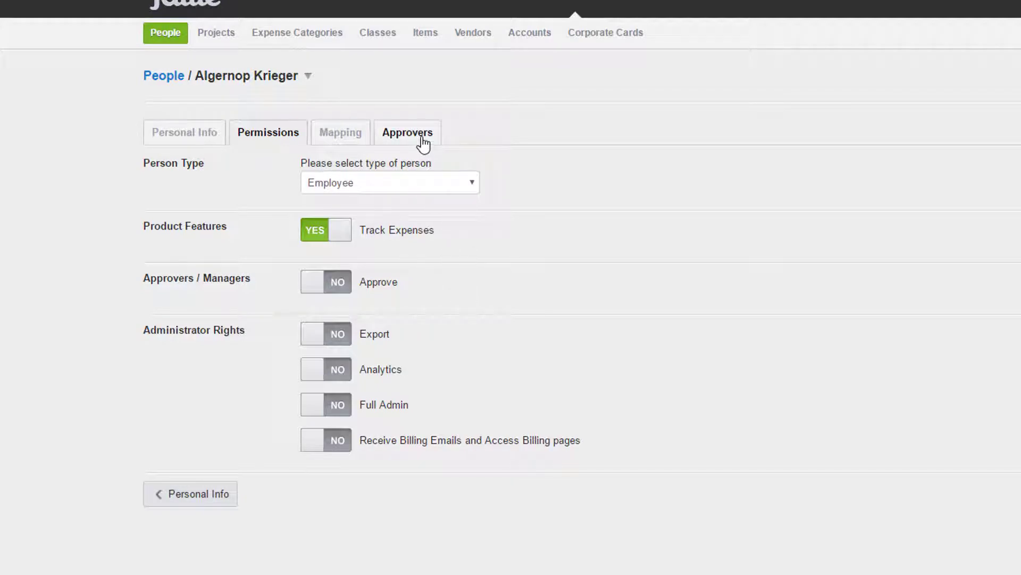
Step: Assign Cyril Figgis as Krieger's manager with Manager Approves Expenses set to YES, then save
{"action": "left_click", "coordinate": [407, 132]}
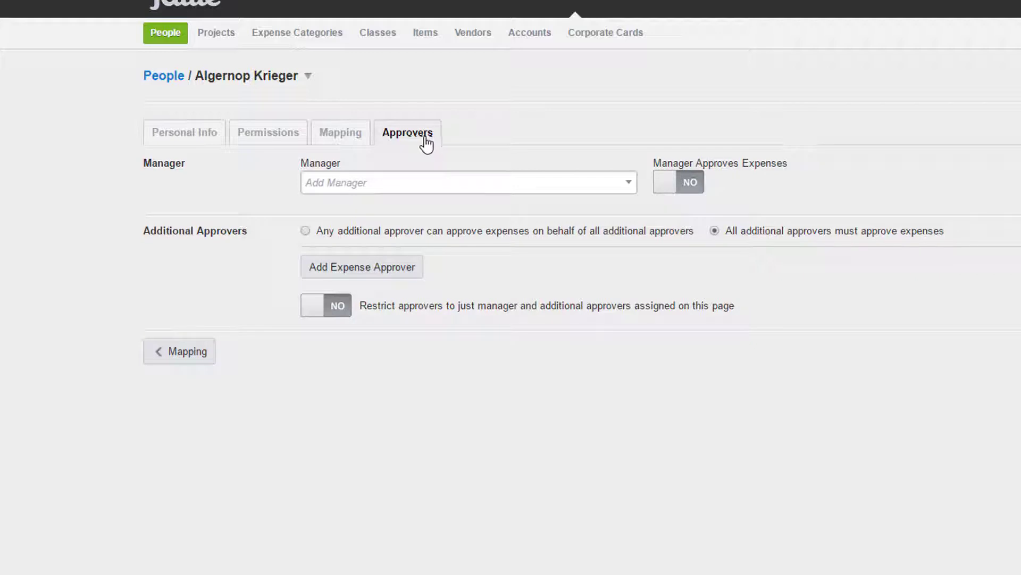
{"action": "scroll", "scroll_direction": "down", "scroll_amount": 3}
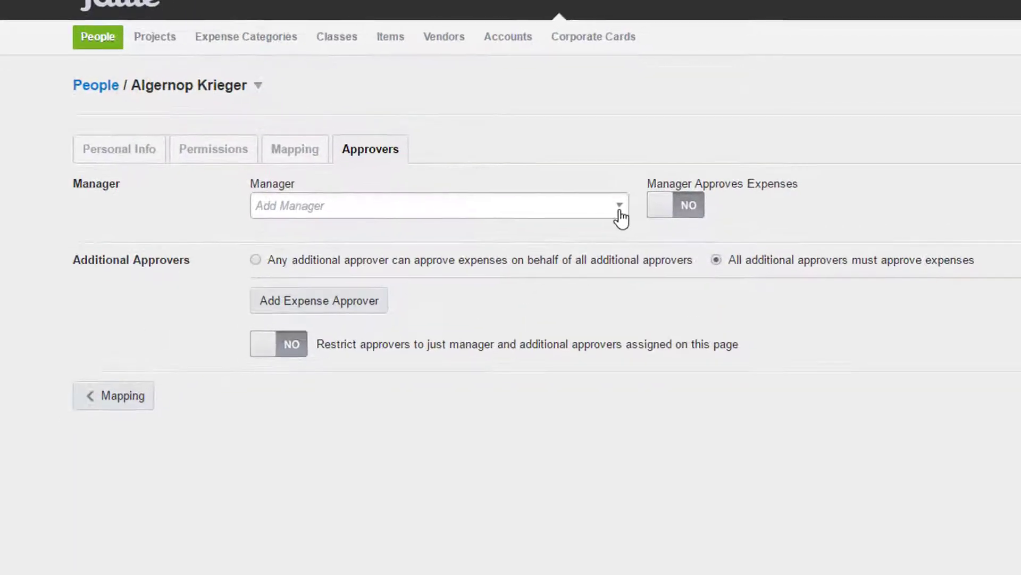
{"action": "left_click", "coordinate": [436, 206]}
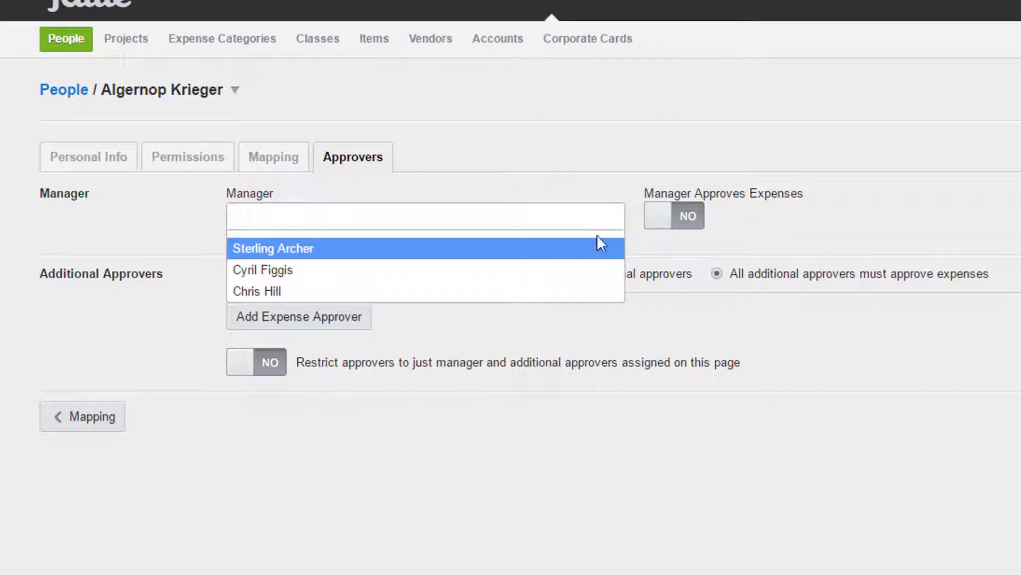
{"action": "mouse_move", "coordinate": [350, 277]}
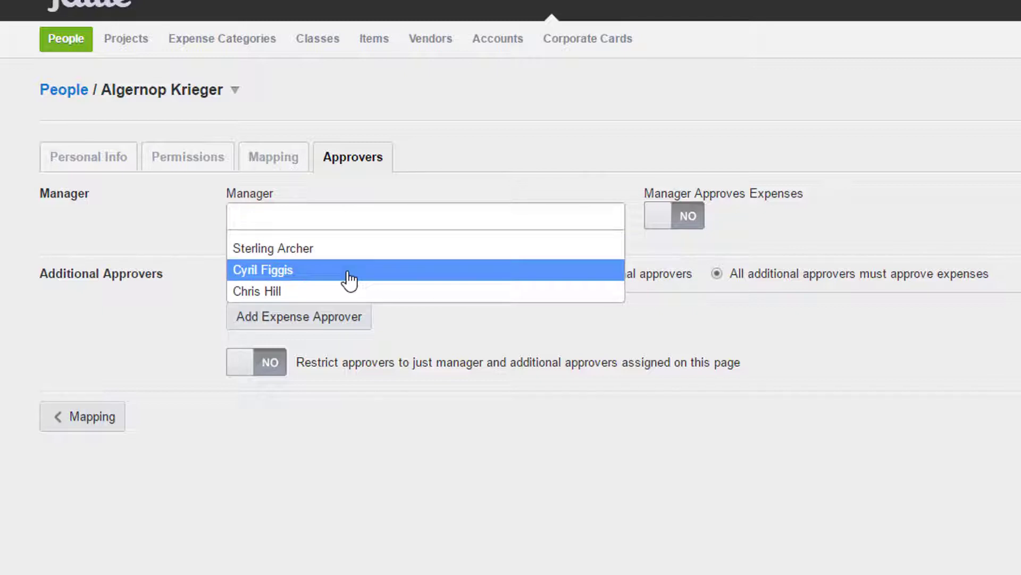
{"action": "left_click", "coordinate": [263, 270]}
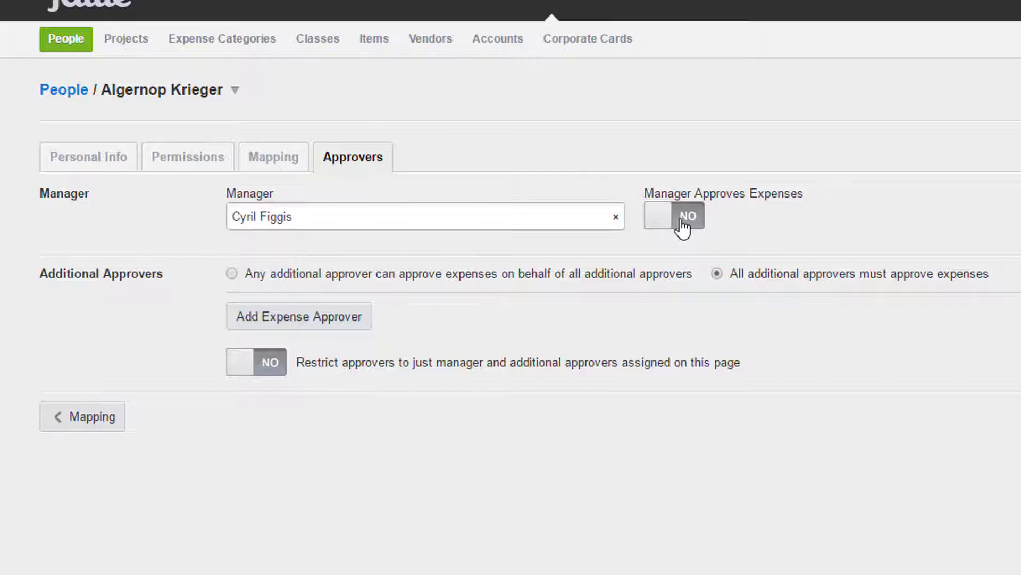
{"action": "left_click", "coordinate": [672, 216]}
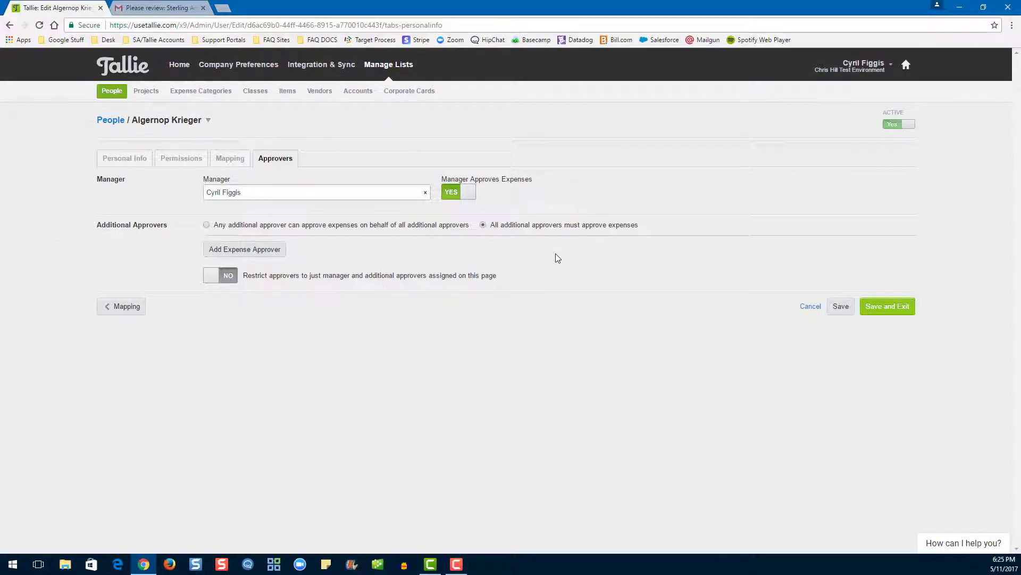
{"action": "mouse_move", "coordinate": [872, 321]}
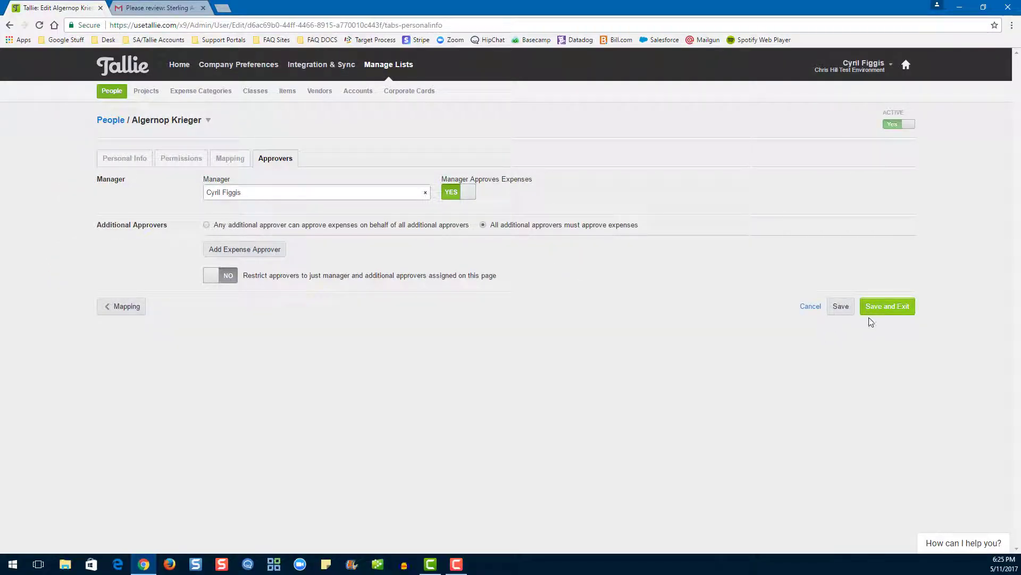
{"action": "left_click", "coordinate": [887, 307]}
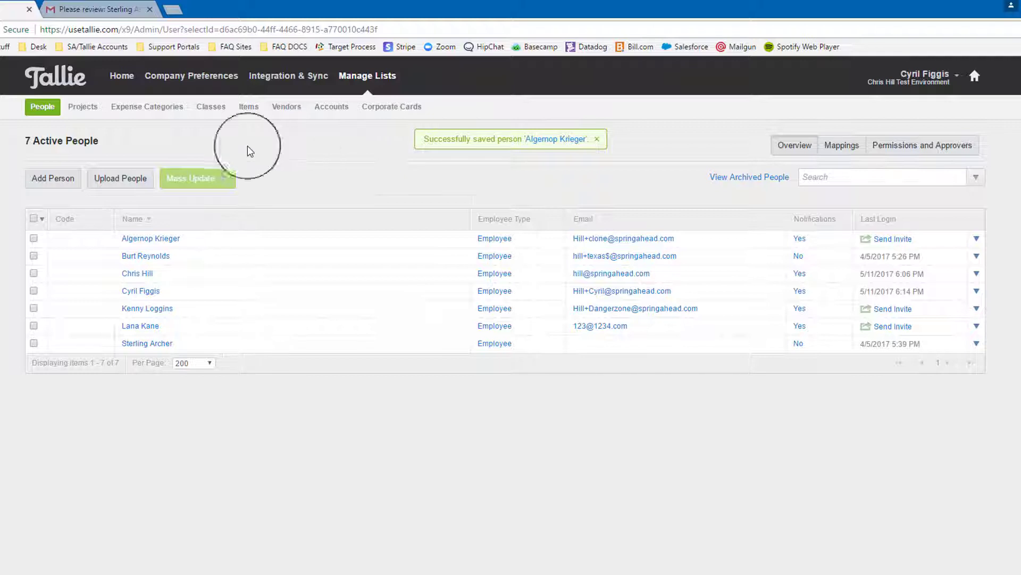
Step: Review the Sting Operation project's approvers: Cyril Figgis as manager with manager approval on
{"action": "left_click", "coordinate": [83, 107]}
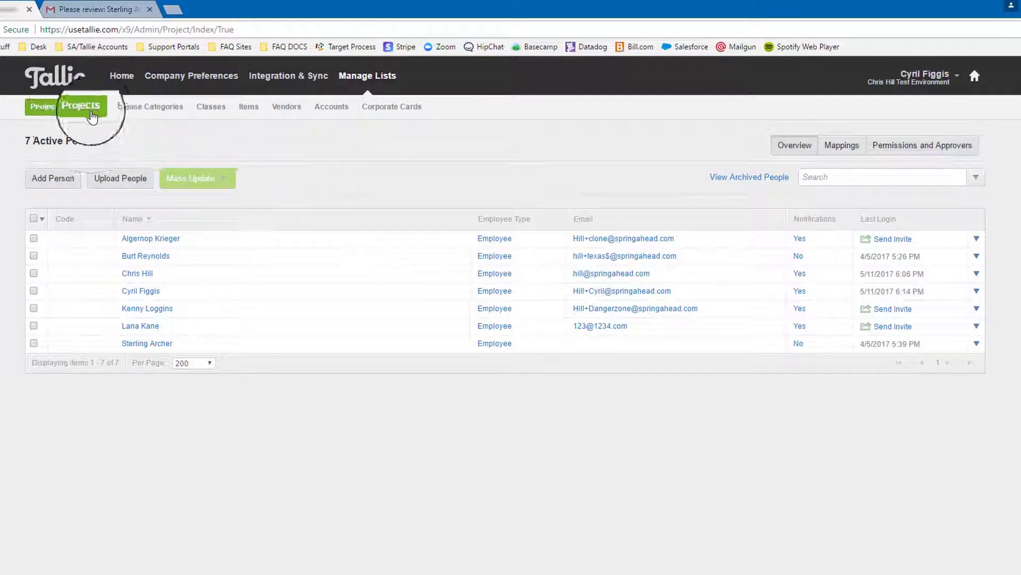
{"action": "left_click", "coordinate": [82, 106]}
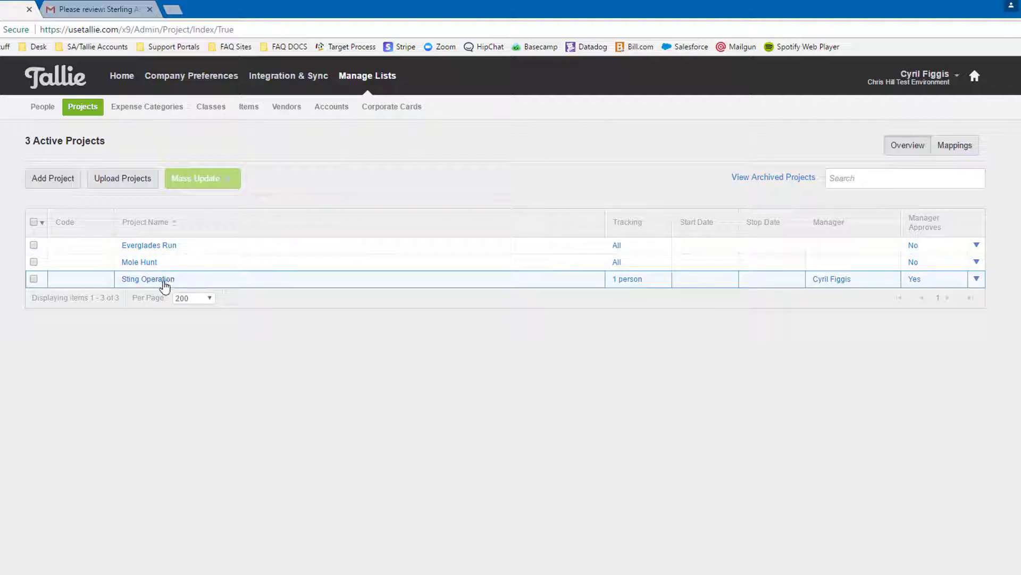
{"action": "mouse_move", "coordinate": [367, 167]}
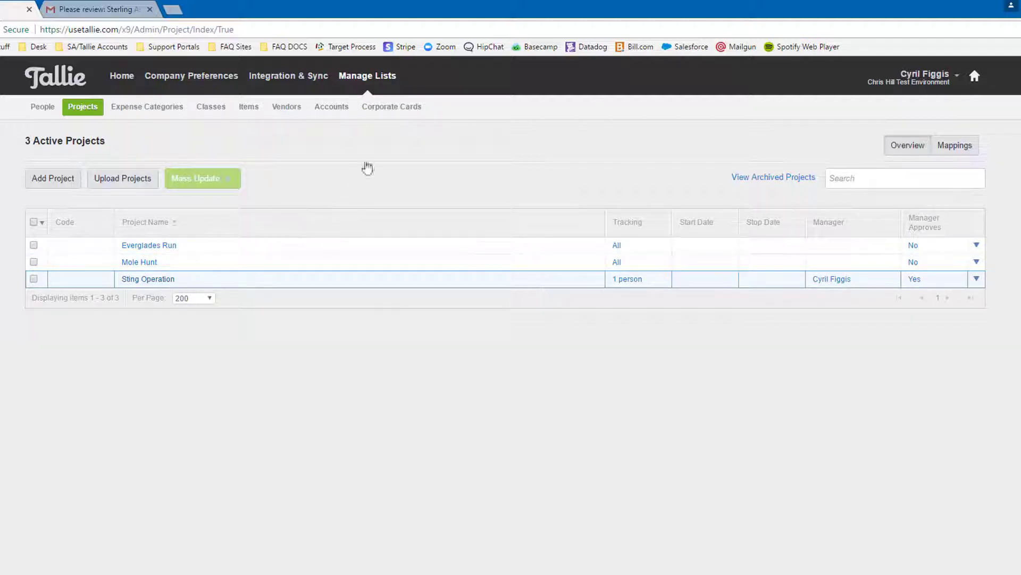
{"action": "left_click", "coordinate": [148, 279]}
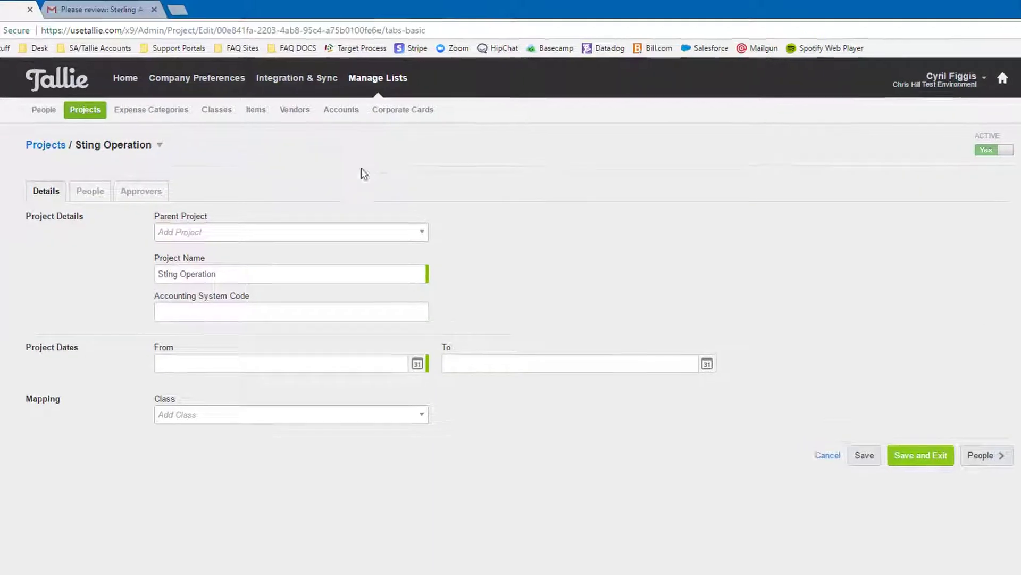
{"action": "left_click", "coordinate": [141, 190]}
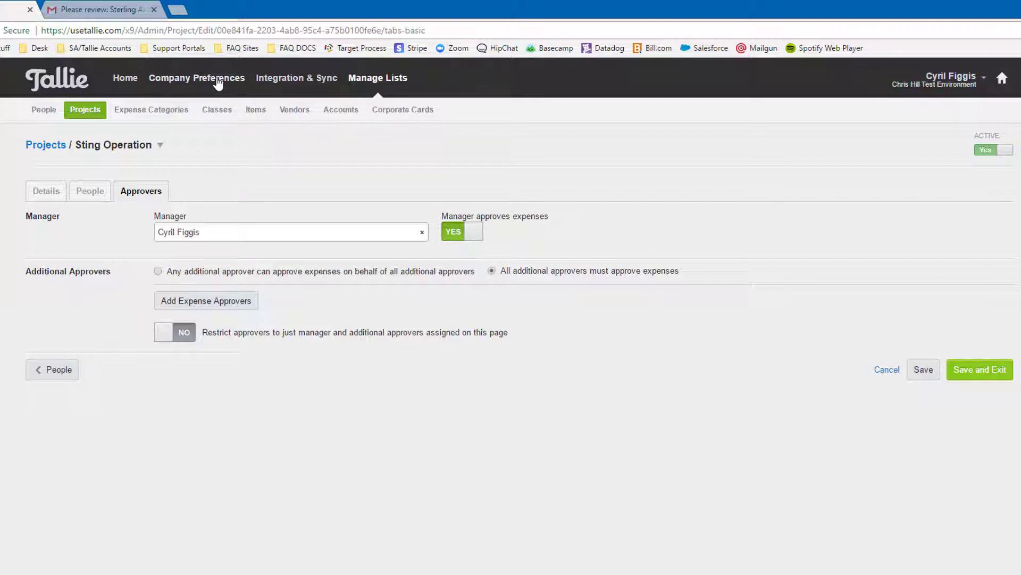
Step: Remove Sterling Archer as the only global approver in Company Preferences and save
{"action": "left_click", "coordinate": [196, 78]}
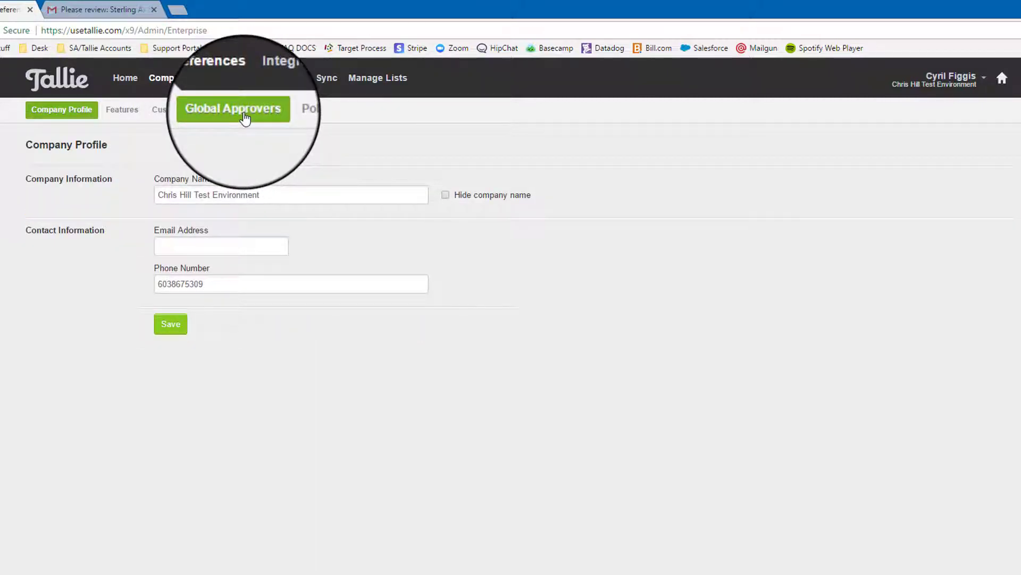
{"action": "left_click", "coordinate": [233, 108]}
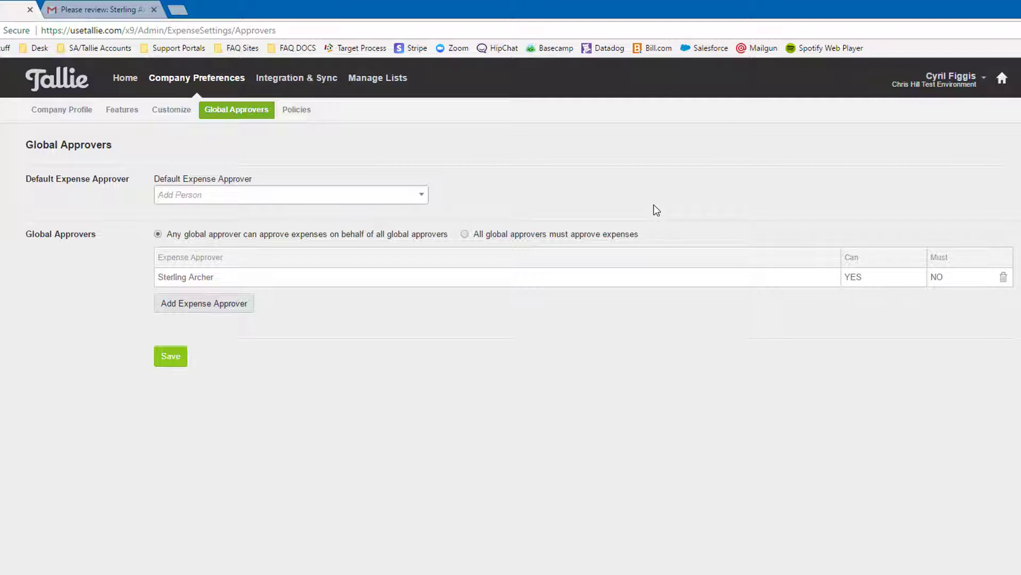
{"action": "mouse_move", "coordinate": [680, 219]}
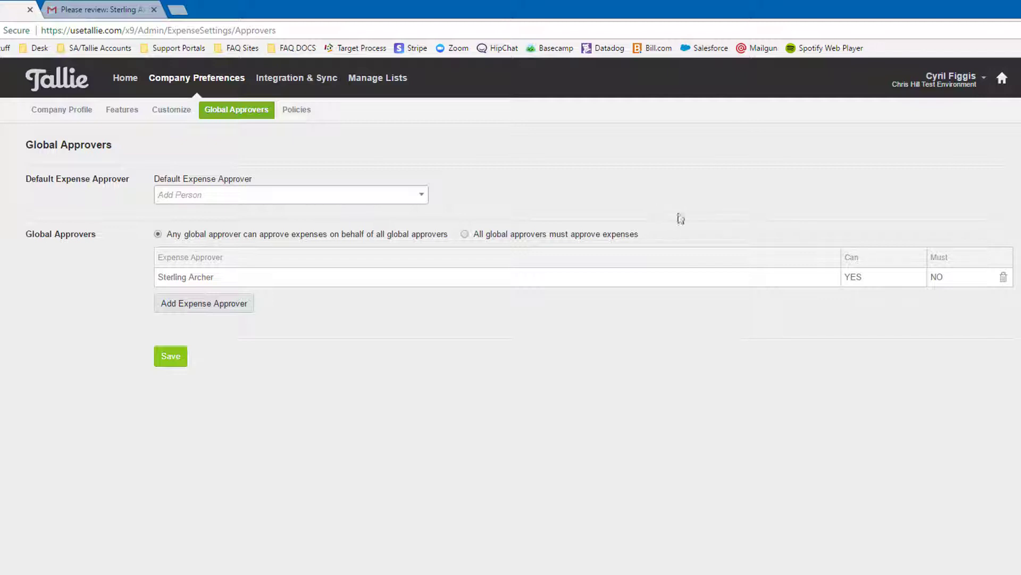
{"action": "left_click", "coordinate": [1003, 277]}
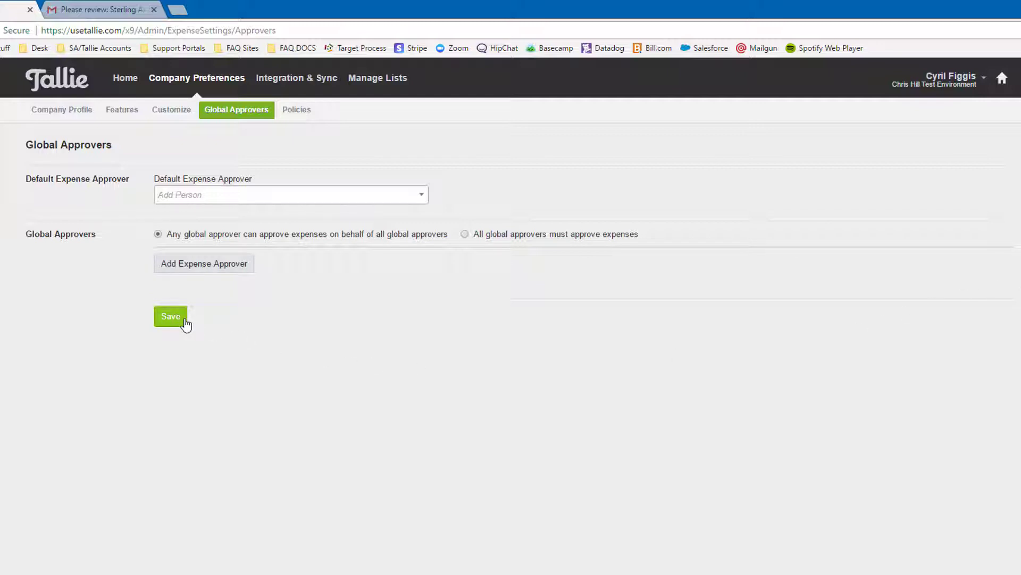
{"action": "left_click", "coordinate": [170, 316]}
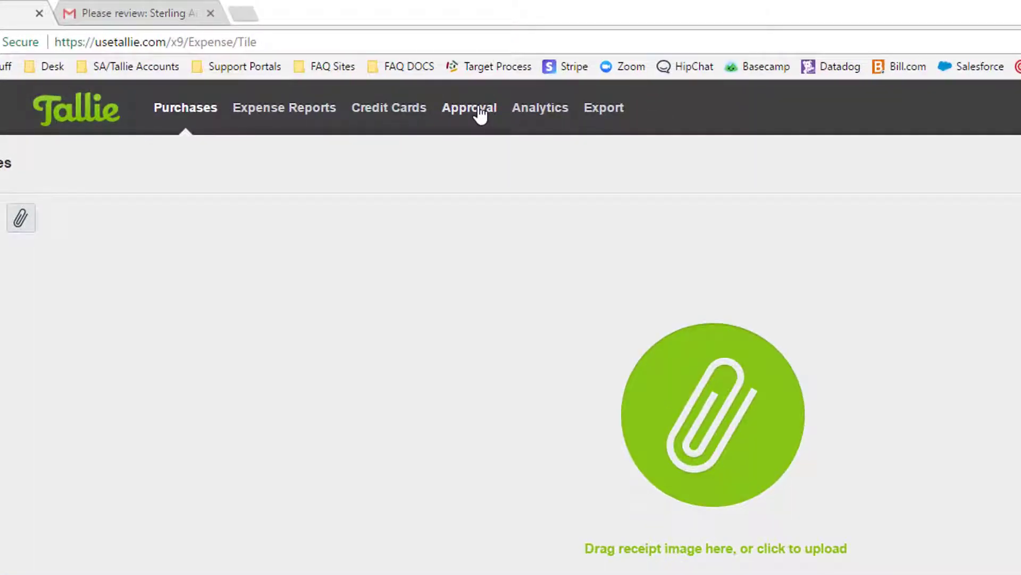
Step: Approve Lana Kane's Whole Foods report from the Unapproved Reports list
{"action": "left_click", "coordinate": [468, 108]}
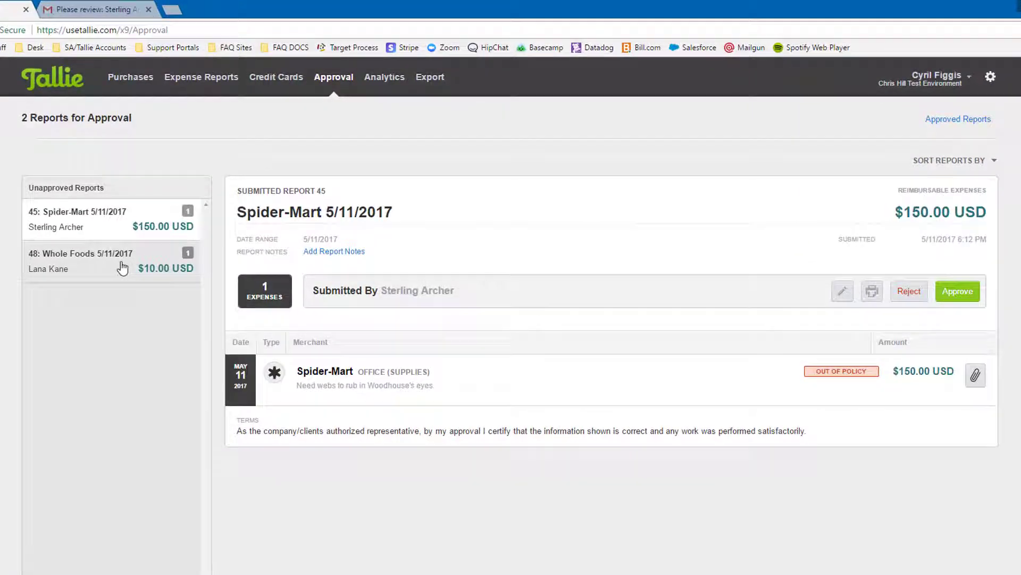
{"action": "left_click", "coordinate": [81, 261]}
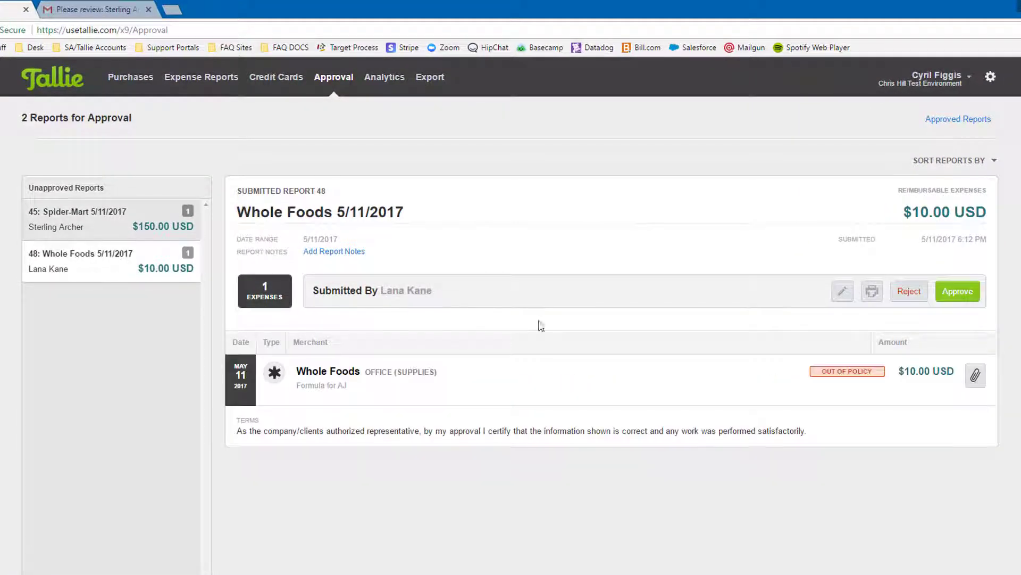
{"action": "mouse_move", "coordinate": [957, 292]}
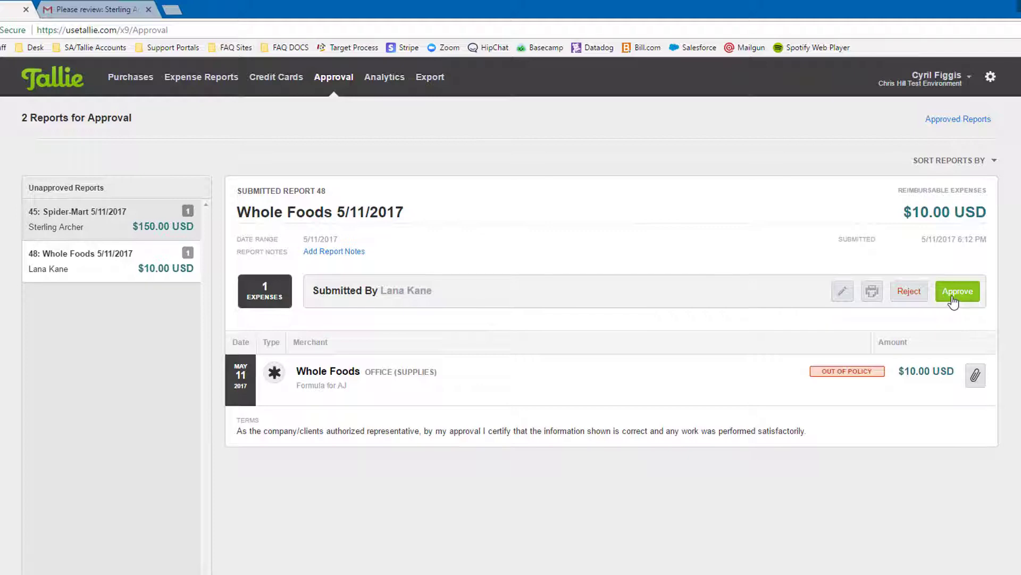
{"action": "left_click", "coordinate": [957, 292]}
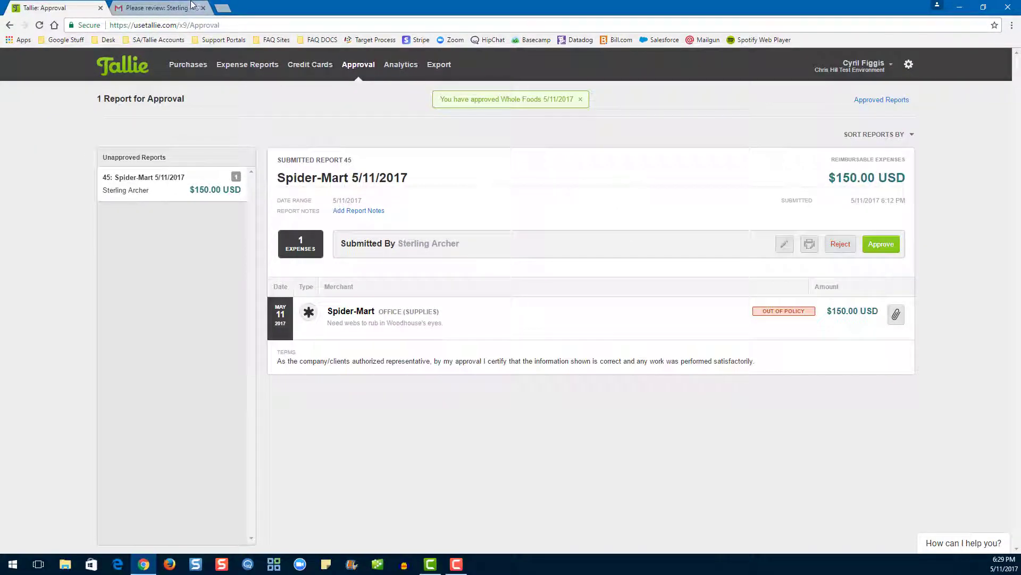
{"action": "left_click", "coordinate": [157, 7]}
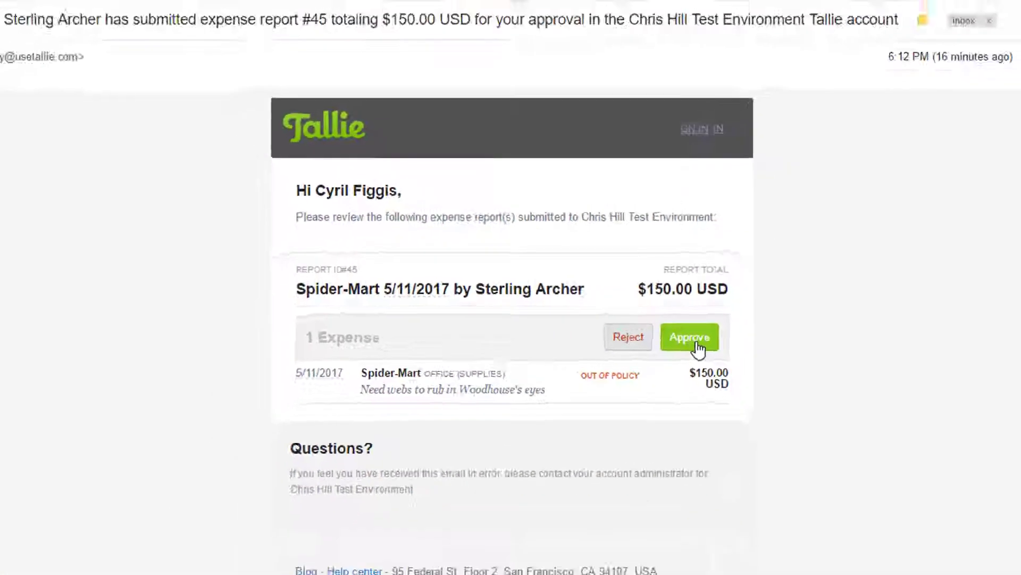
Step: Approve Sterling Archer's Spider-Mart report from the email and refresh to confirm none remain
{"action": "left_click", "coordinate": [689, 337]}
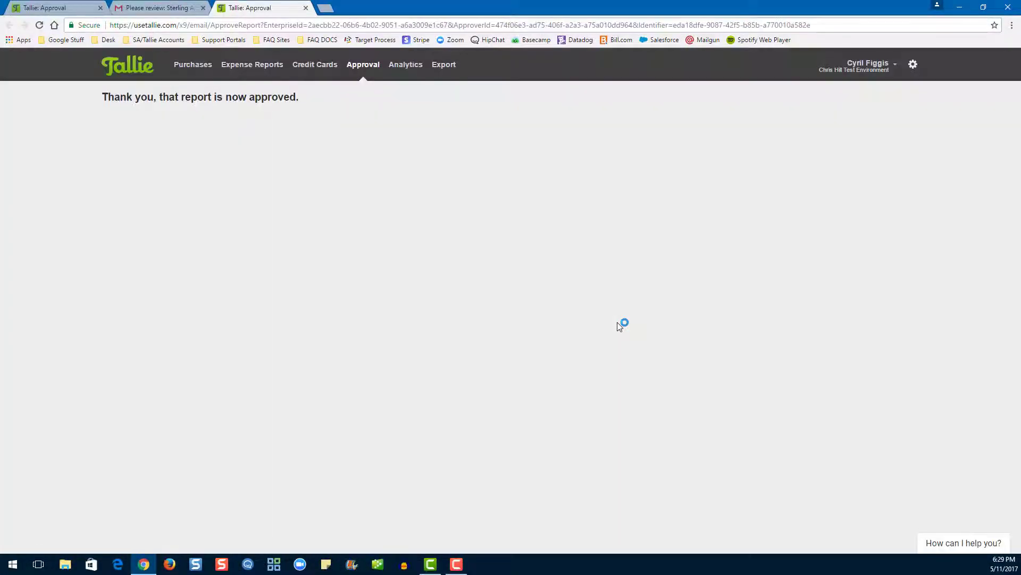
{"action": "mouse_move", "coordinate": [254, 127]}
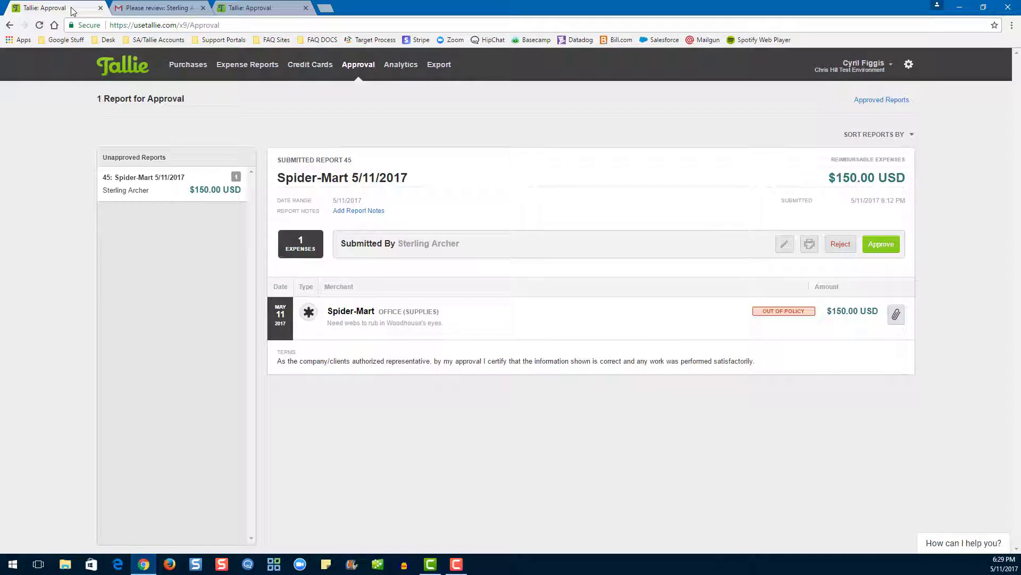
{"action": "mouse_move", "coordinate": [628, 150]}
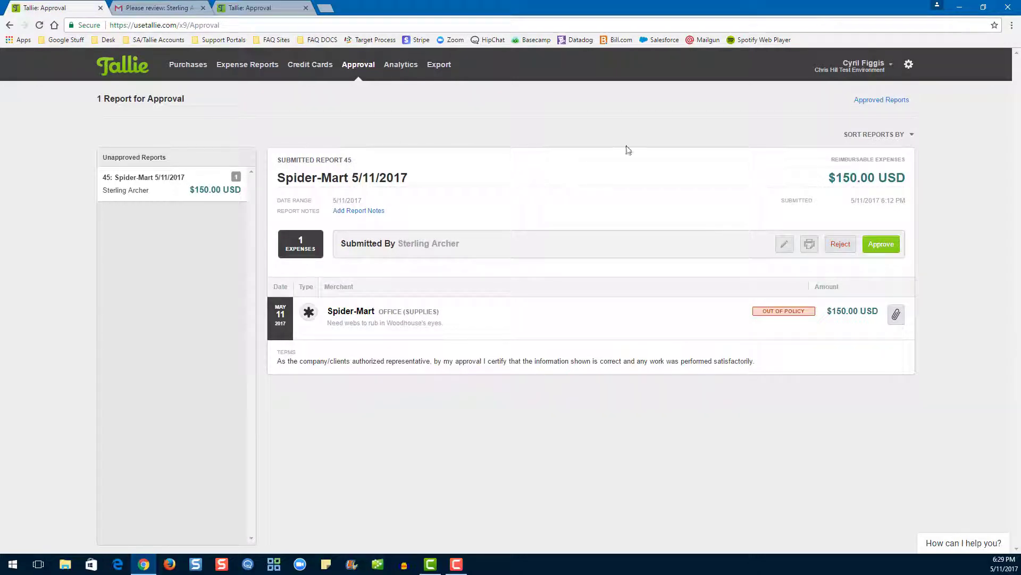
{"action": "left_click", "coordinate": [881, 244]}
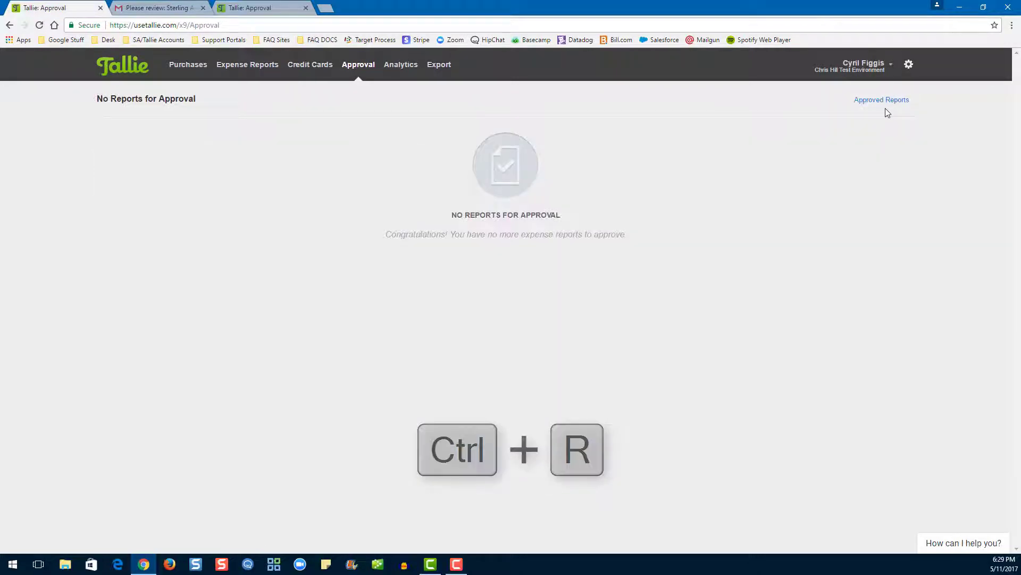